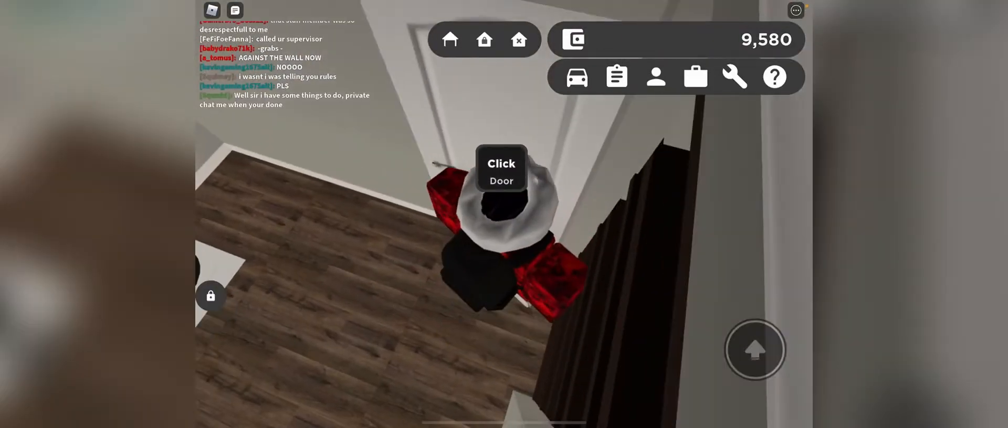
# - Open the house door and walk into the garage up to the red sedan
pyautogui.click(501, 169)
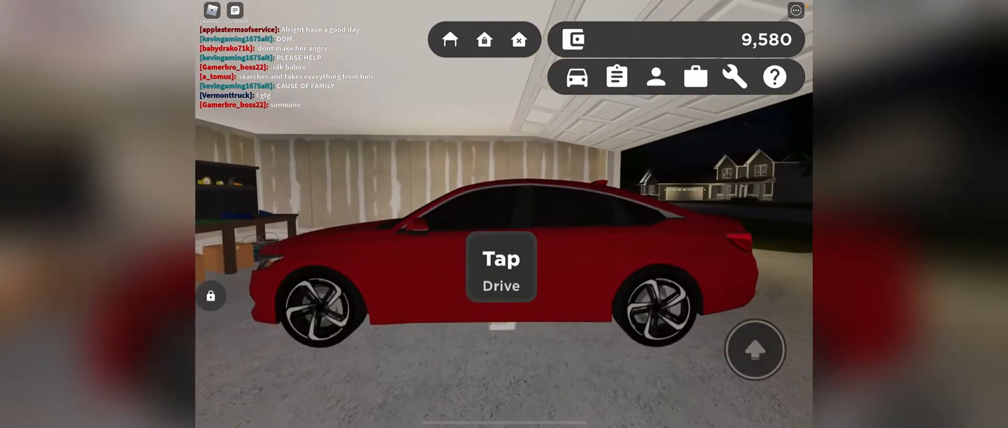
# - Bring up the Garage panel of owned vehicles and choose the red sedan
pyautogui.click(577, 76)
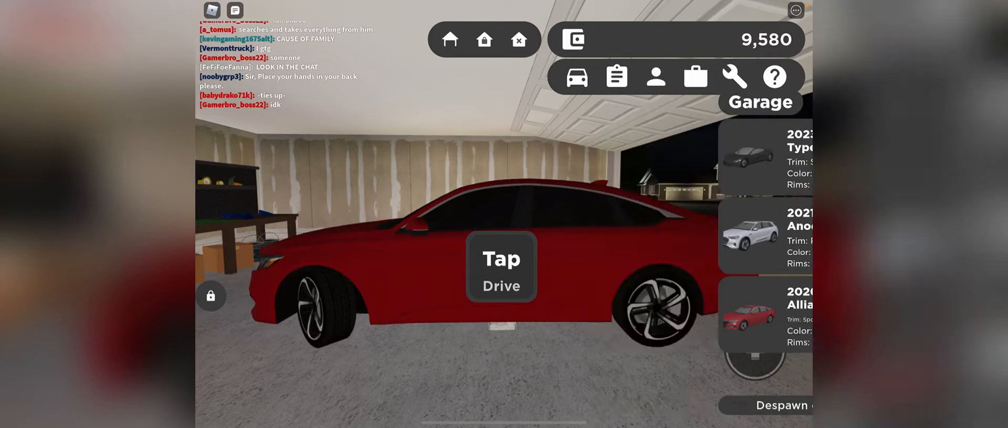
pyautogui.click(501, 266)
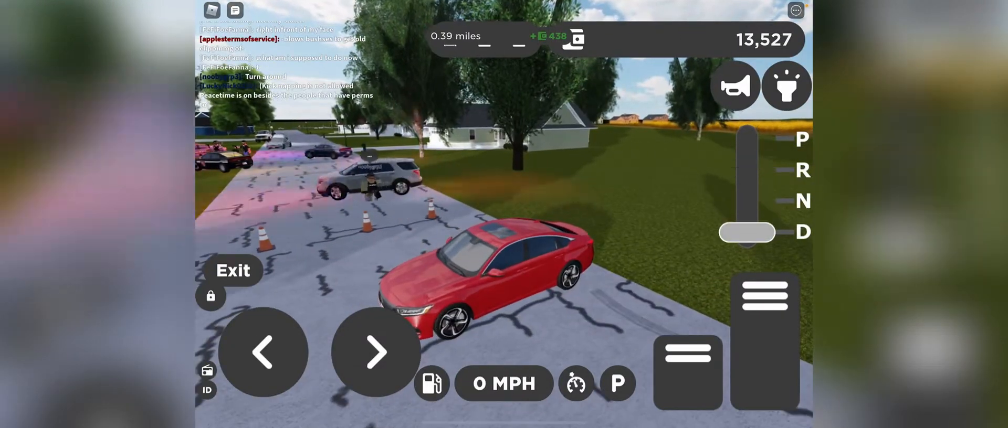
# - Drive the red sedan away from the police cones and back to the home garage
pyautogui.click(375, 352)
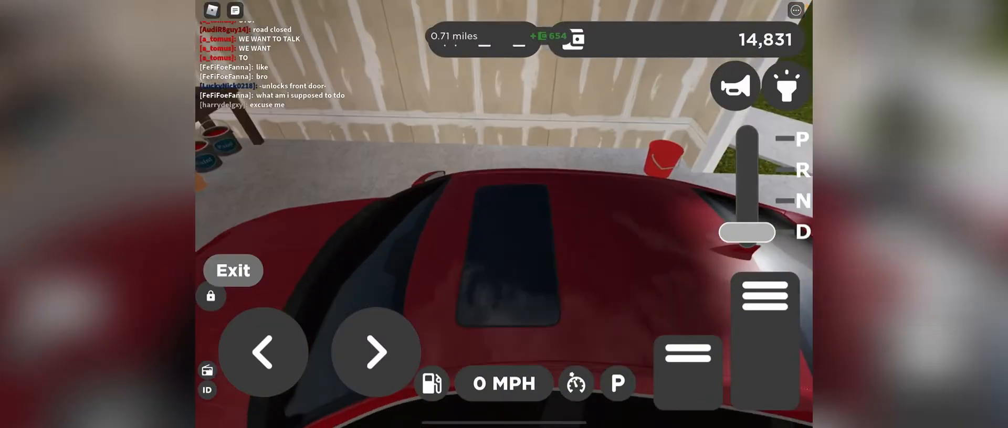
# - Spawn the white electric SUV on the lawn from the owned-vehicles list
pyautogui.click(233, 270)
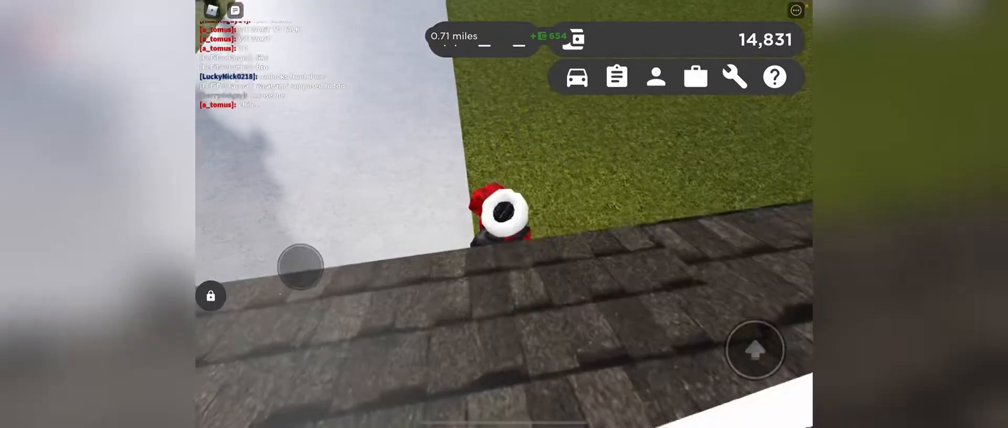
pyautogui.click(577, 77)
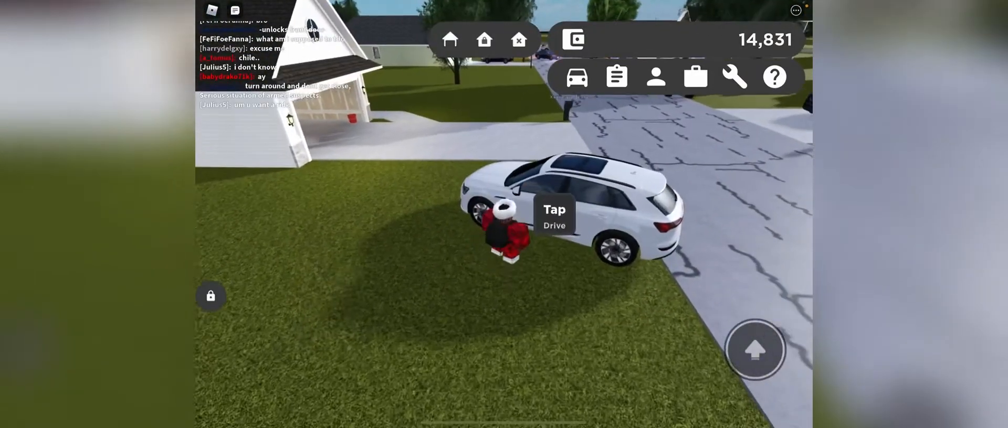
# - Enter the white SUV and drive it through town to the traffic-light intersection
pyautogui.click(553, 217)
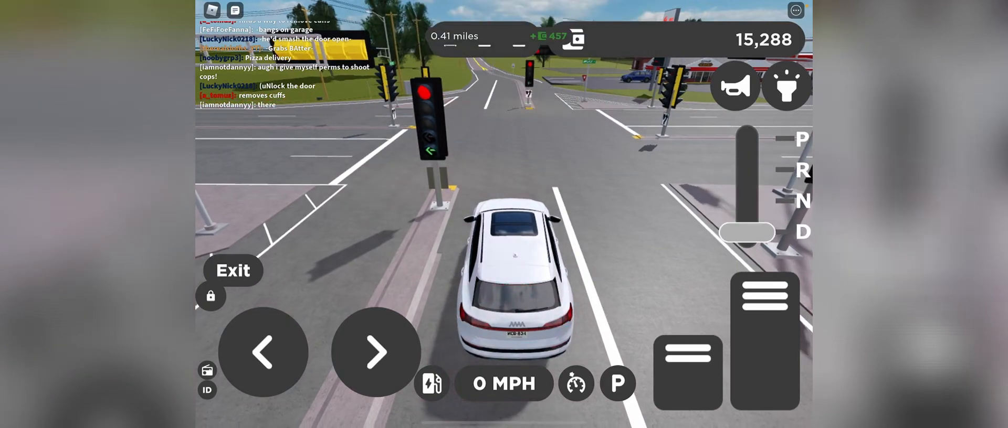
pyautogui.click(376, 353)
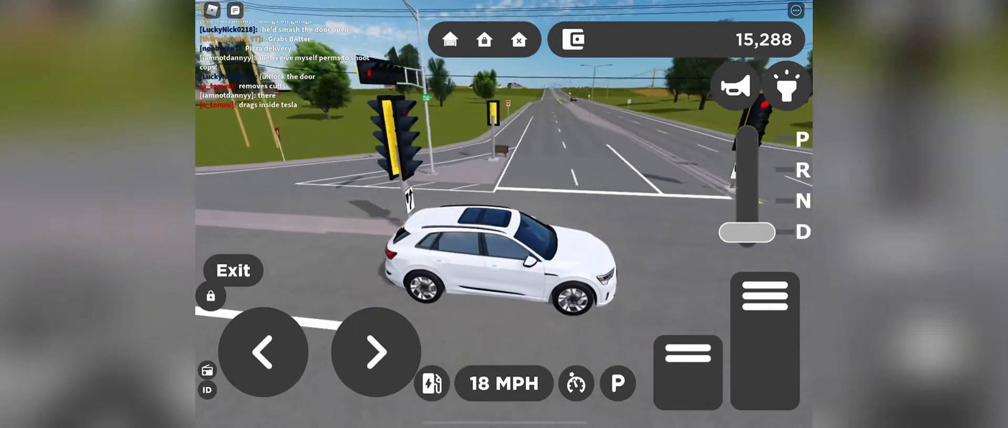